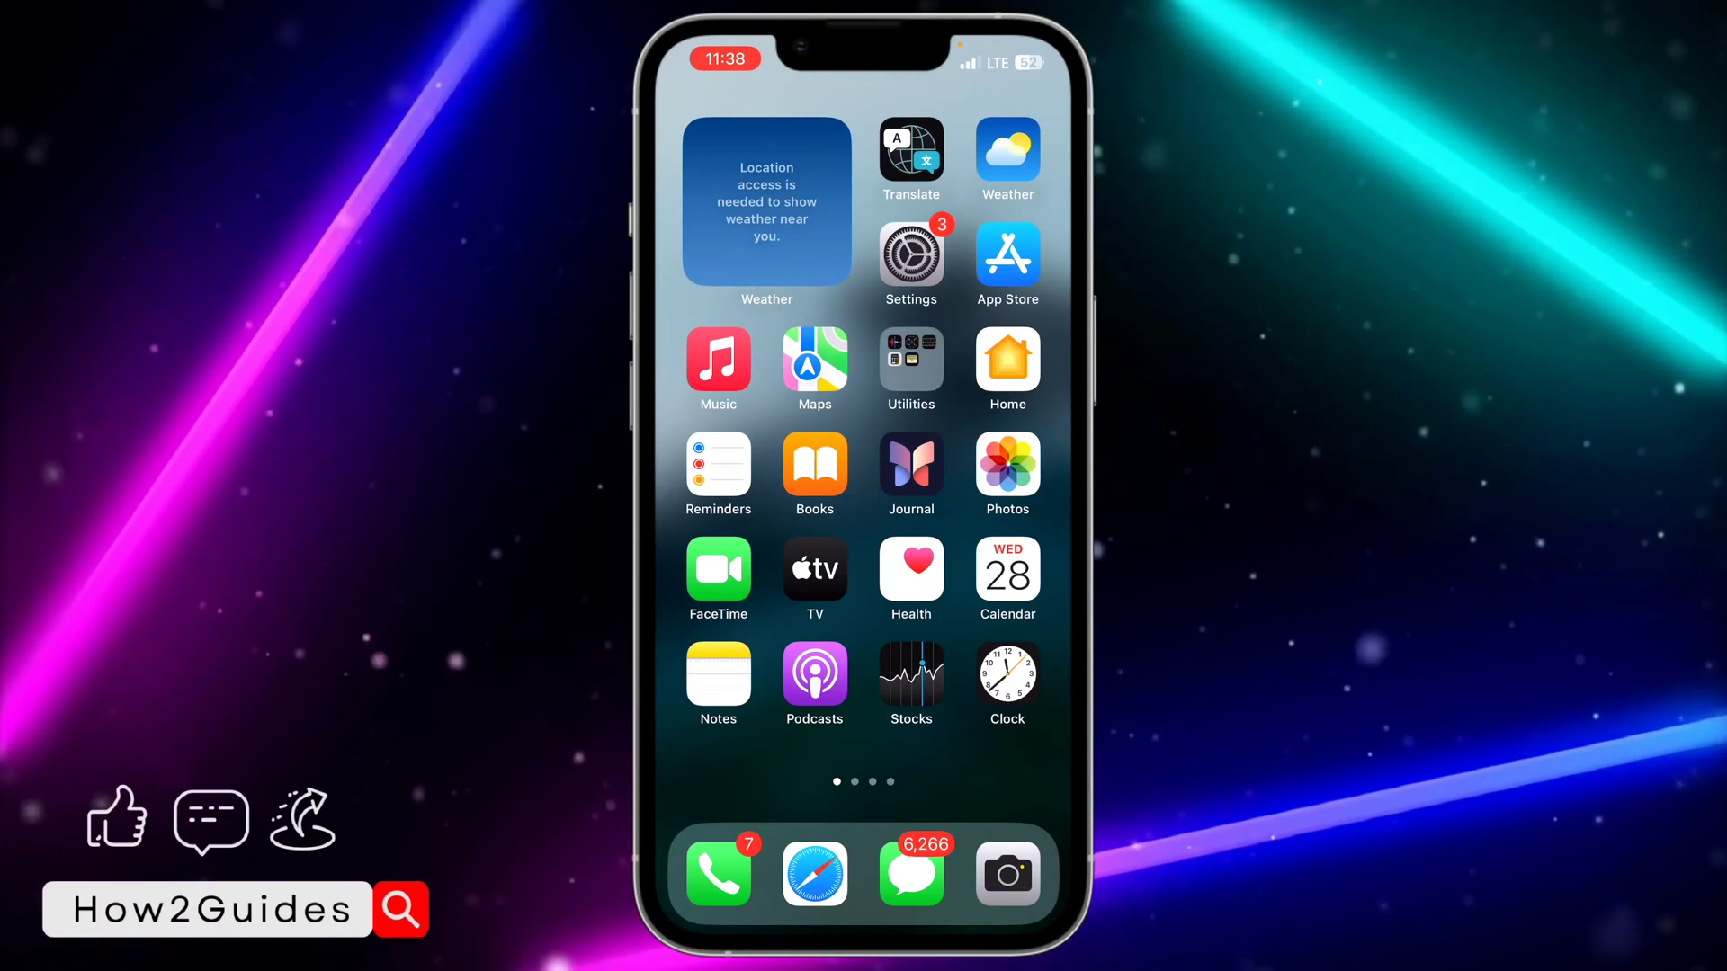
Create a blank note in Notes and try dictating into it.
{"action": "left_click", "coordinate": [717, 681]}
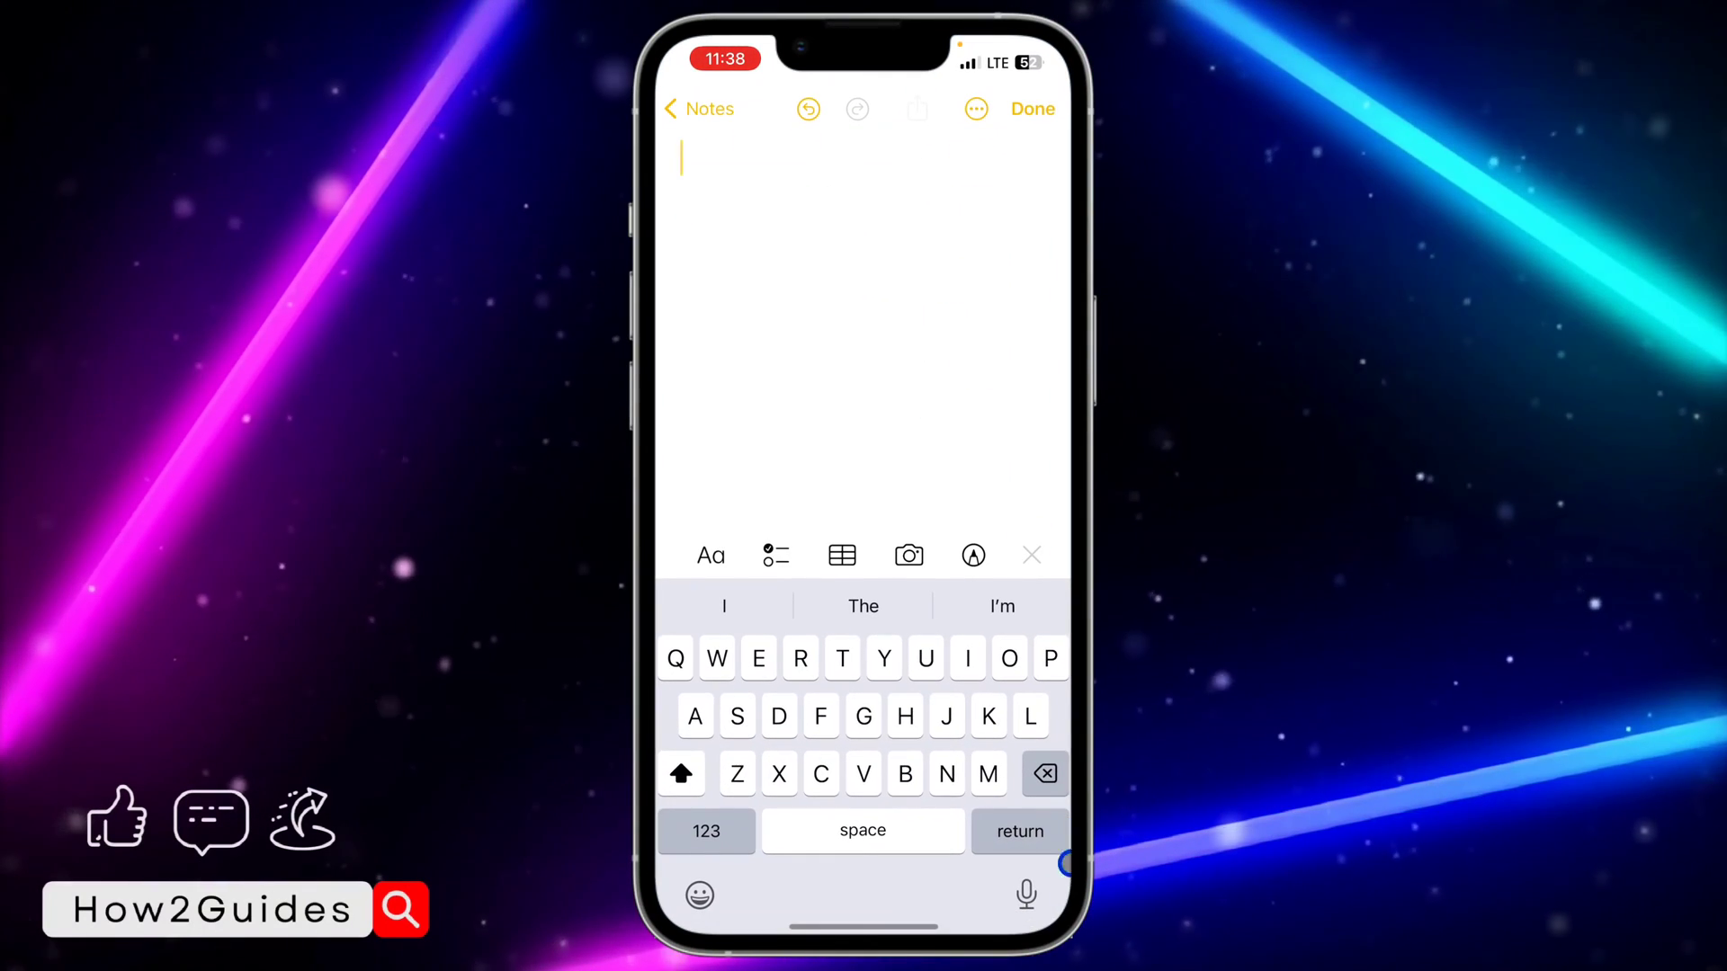
{"action": "left_click", "coordinate": [973, 555]}
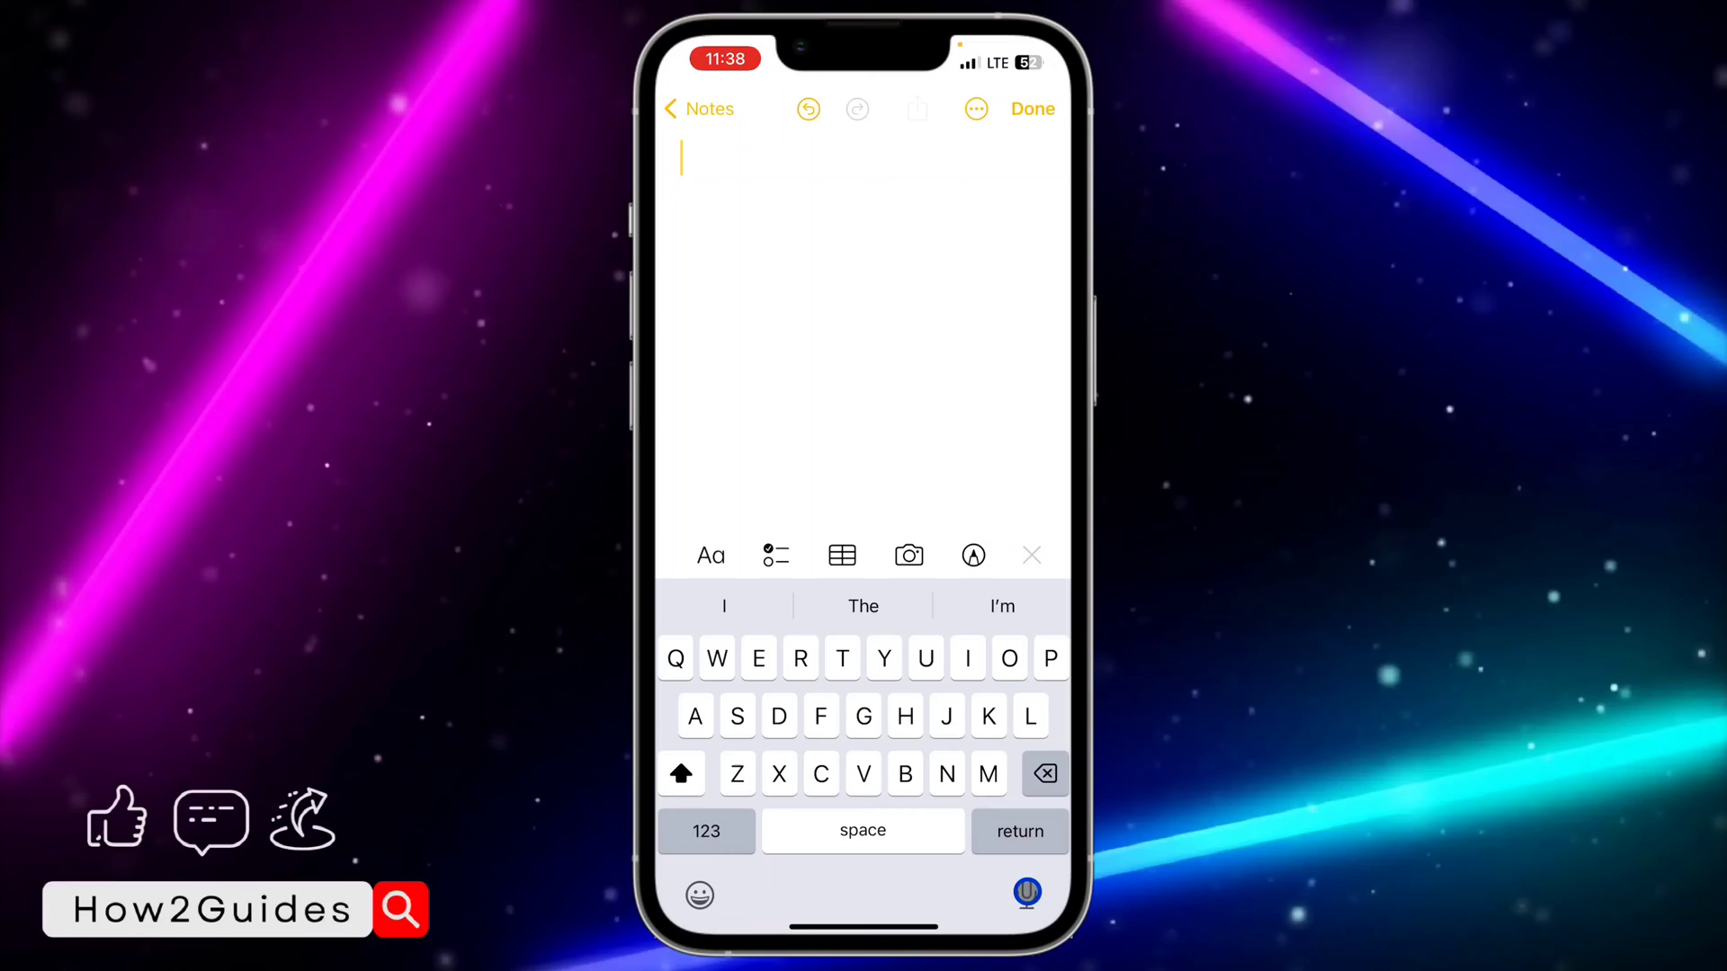
{"action": "left_click", "coordinate": [904, 716]}
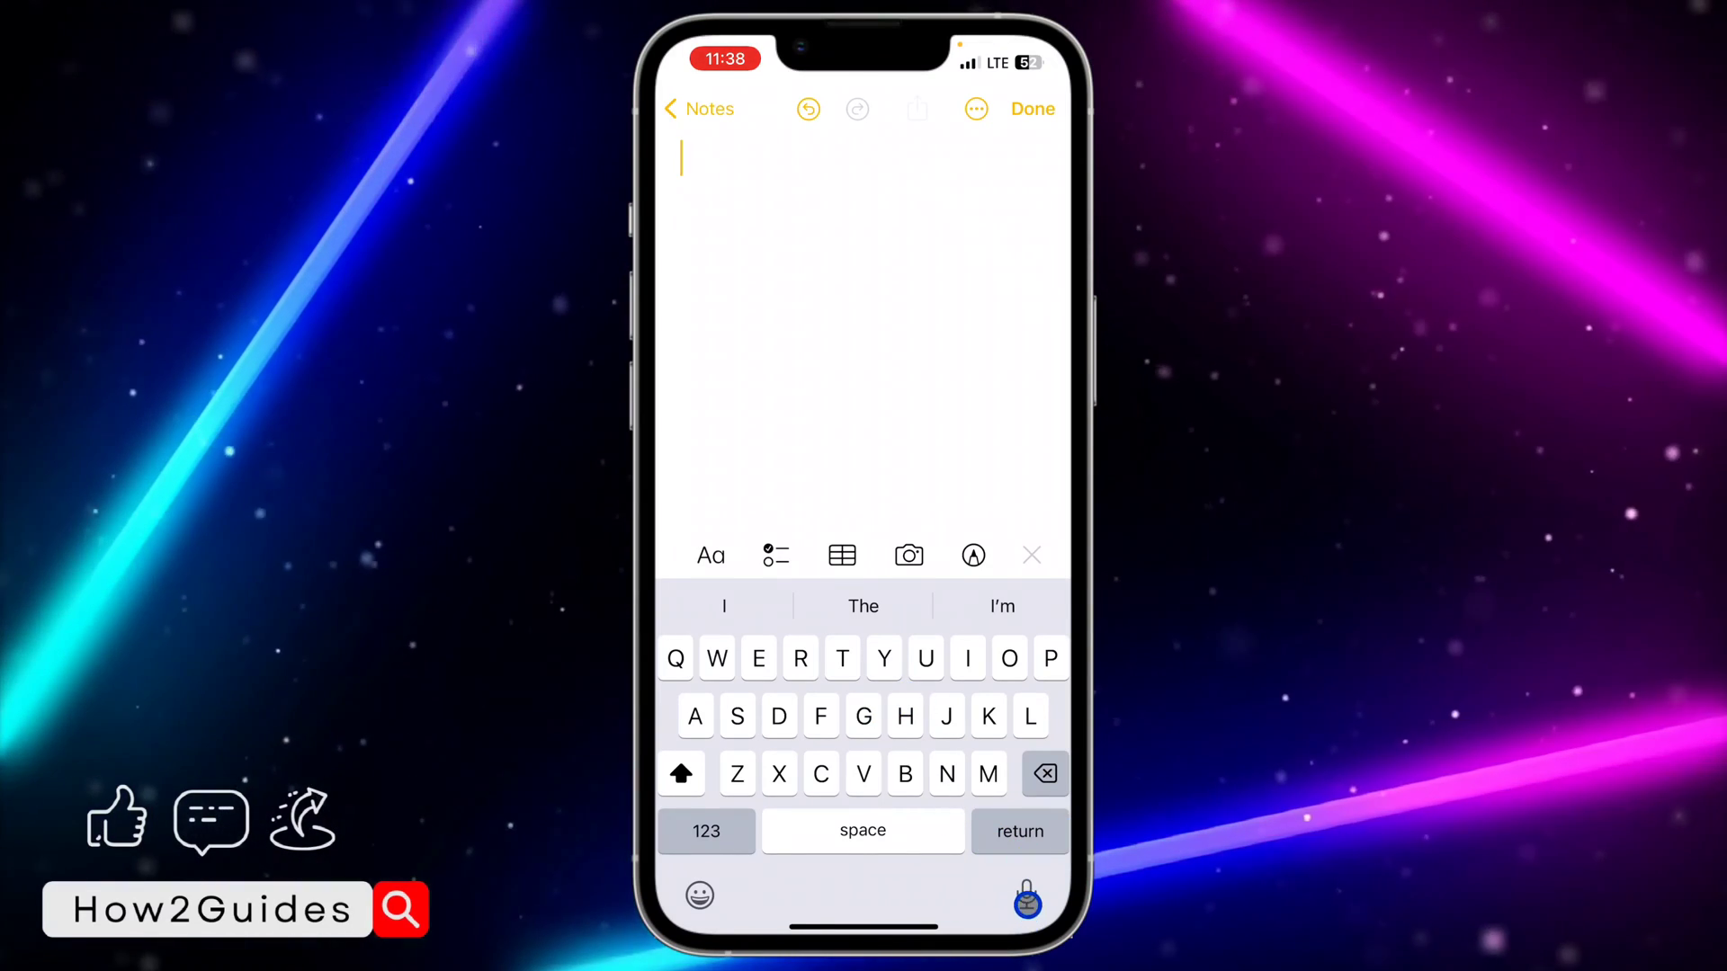
{"action": "left_click", "coordinate": [1026, 893]}
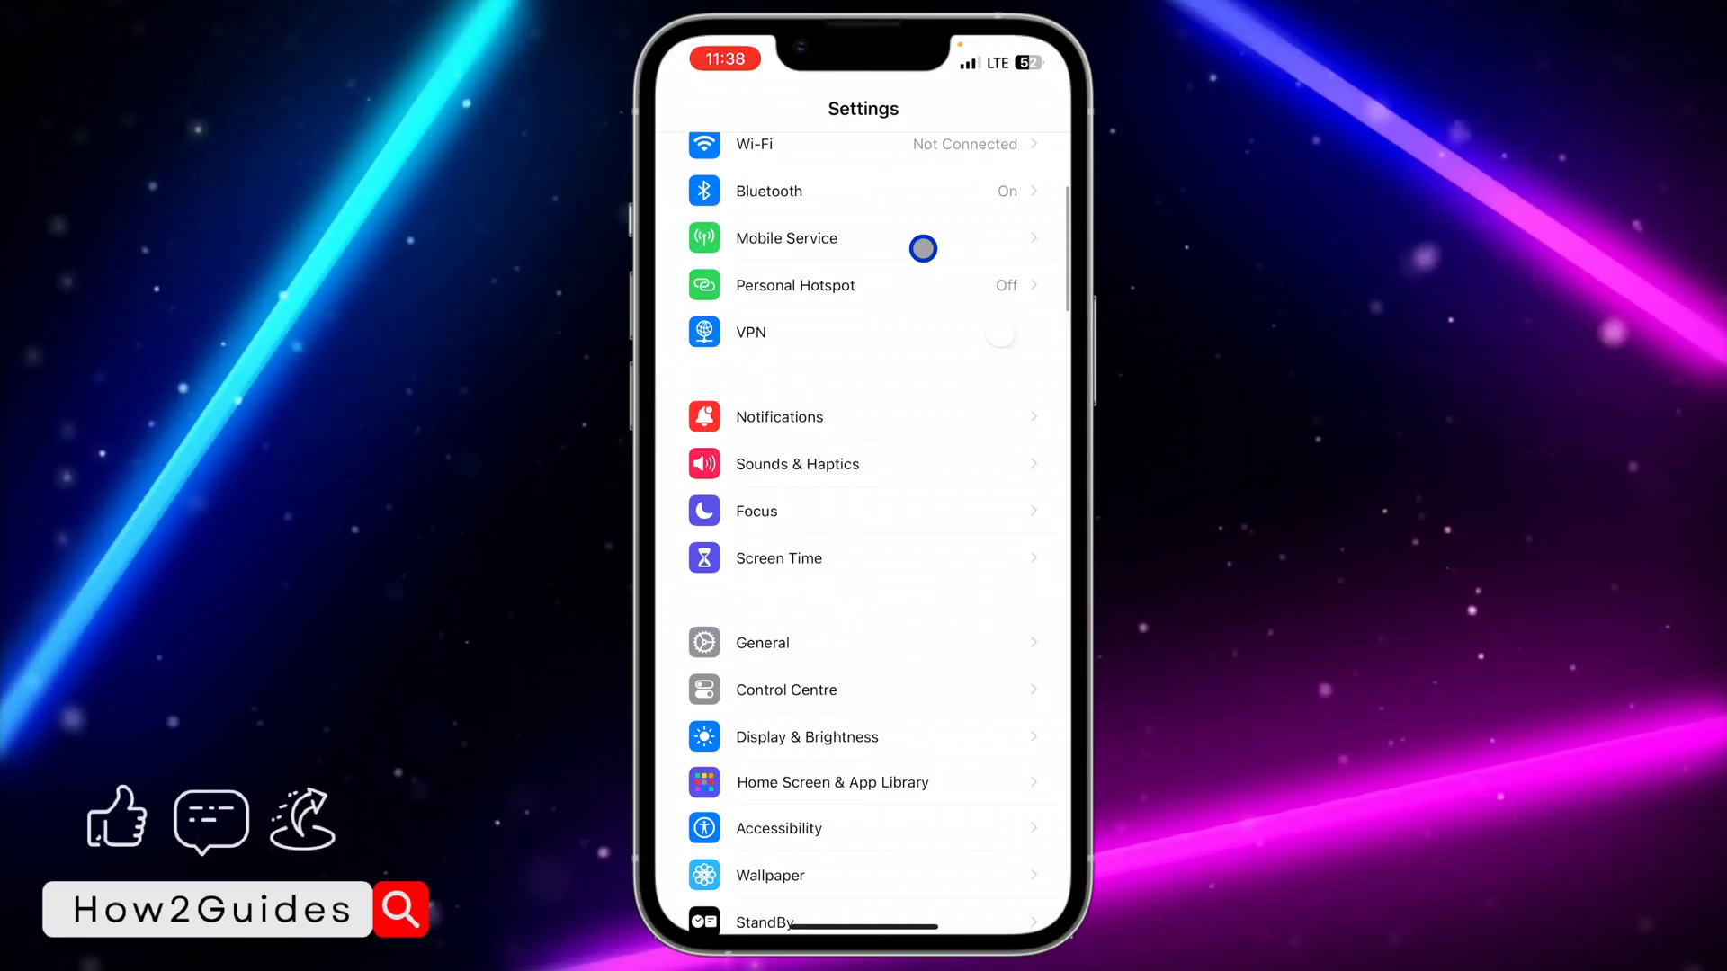
Go to General > Keyboard in Settings.
{"action": "left_click", "coordinate": [761, 643]}
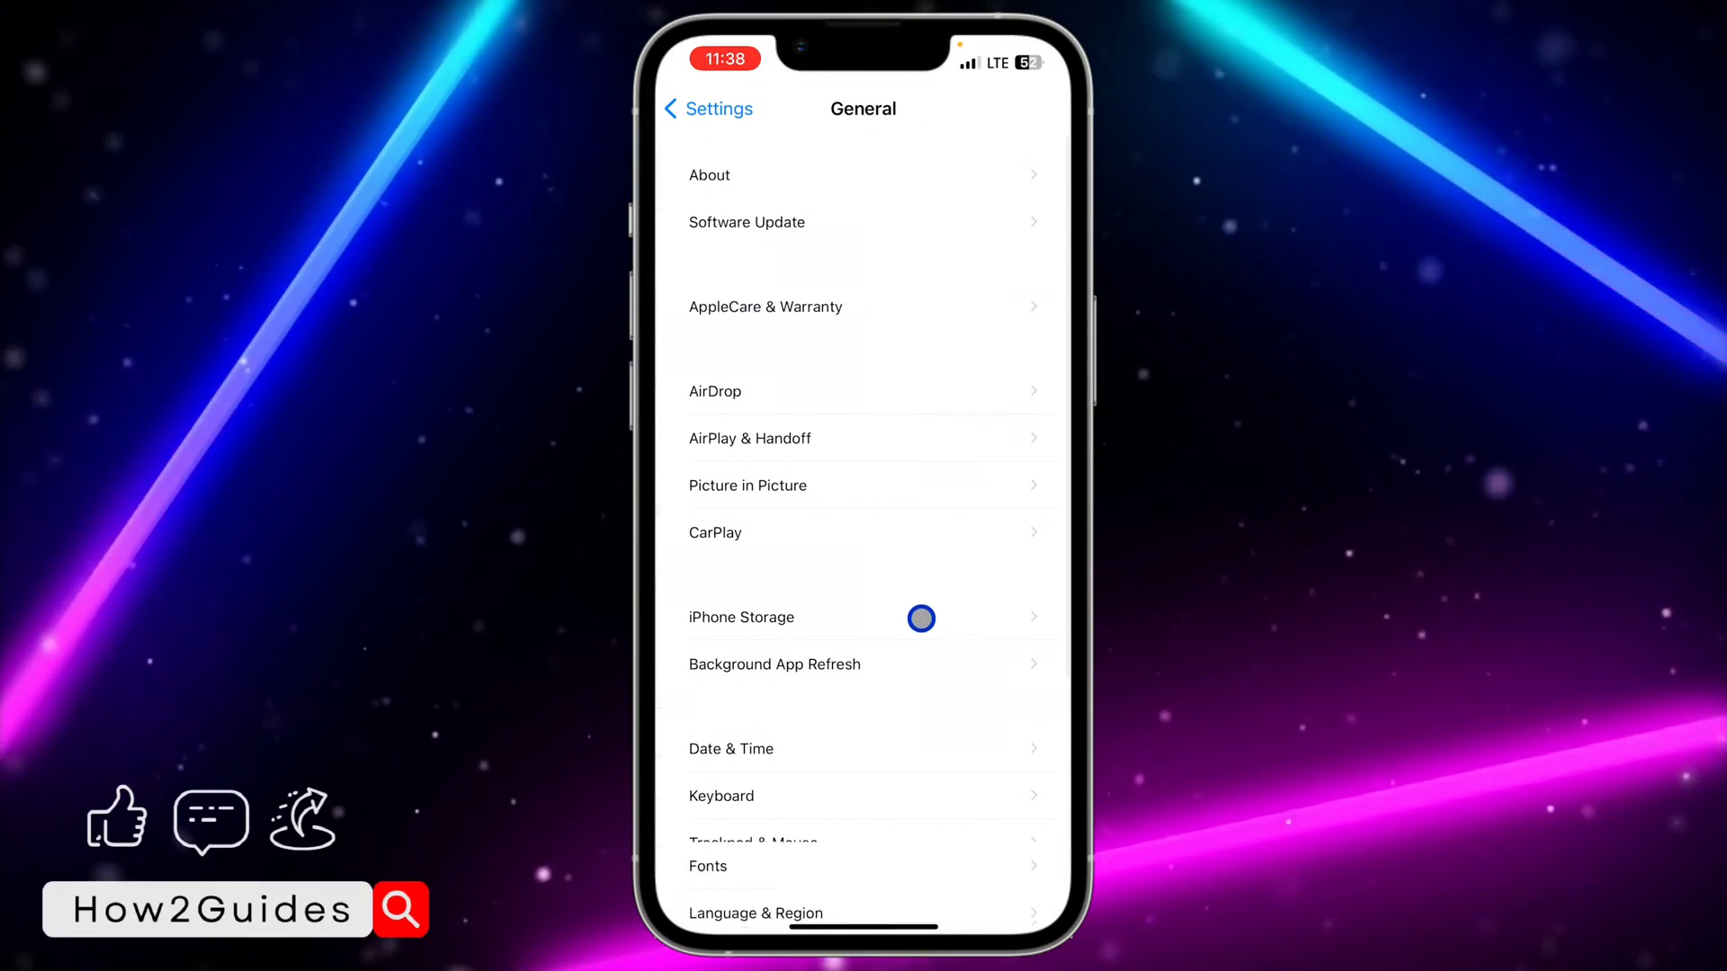
{"action": "scroll", "scroll_direction": "down", "scroll_amount": 3}
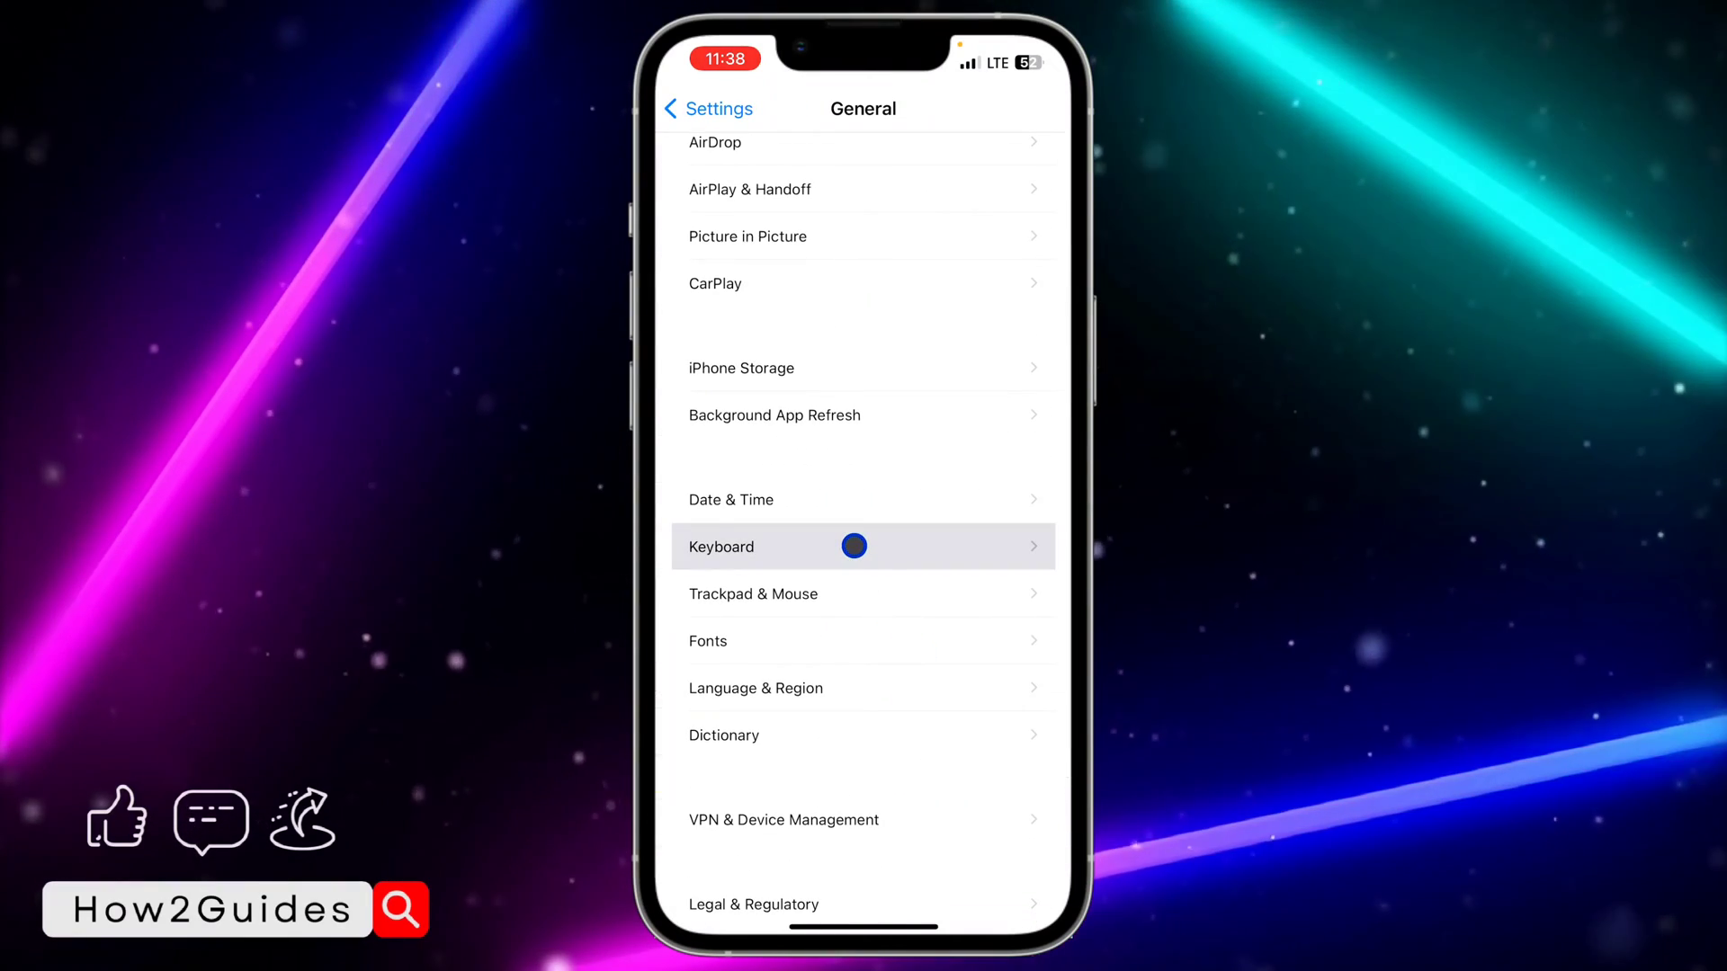
{"action": "left_click", "coordinate": [721, 546]}
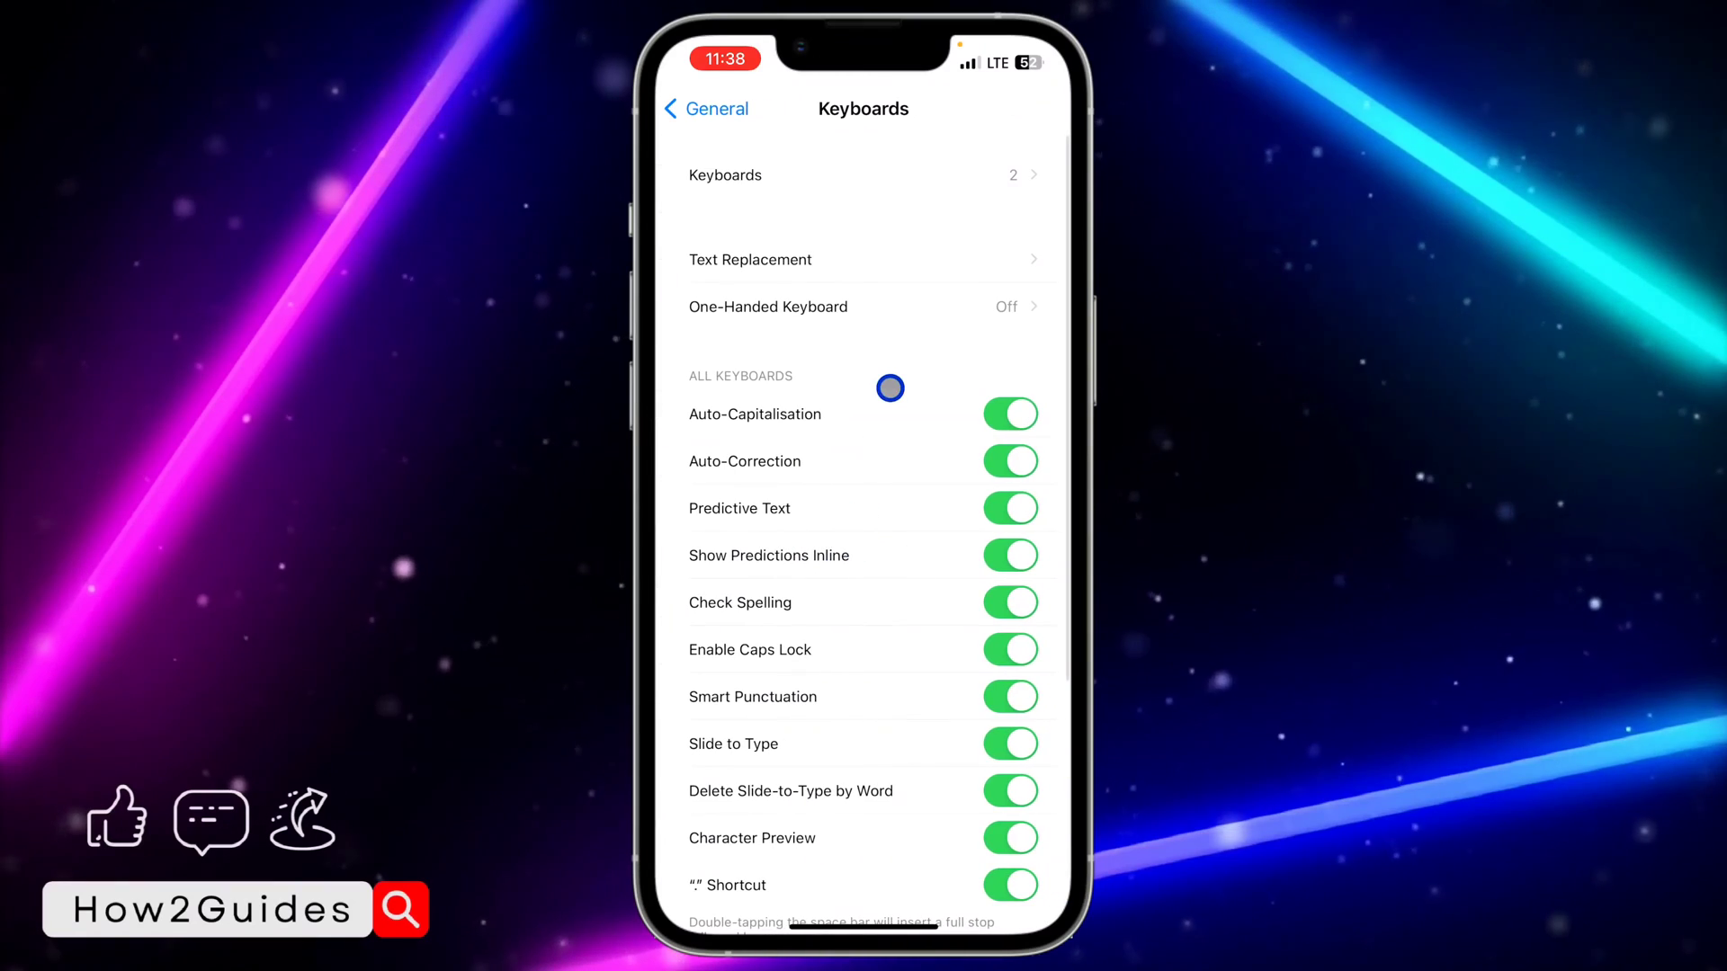
Turn Enable Dictation off, then back on, in the keyboard settings.
{"action": "scroll", "scroll_direction": "down", "scroll_amount": 3}
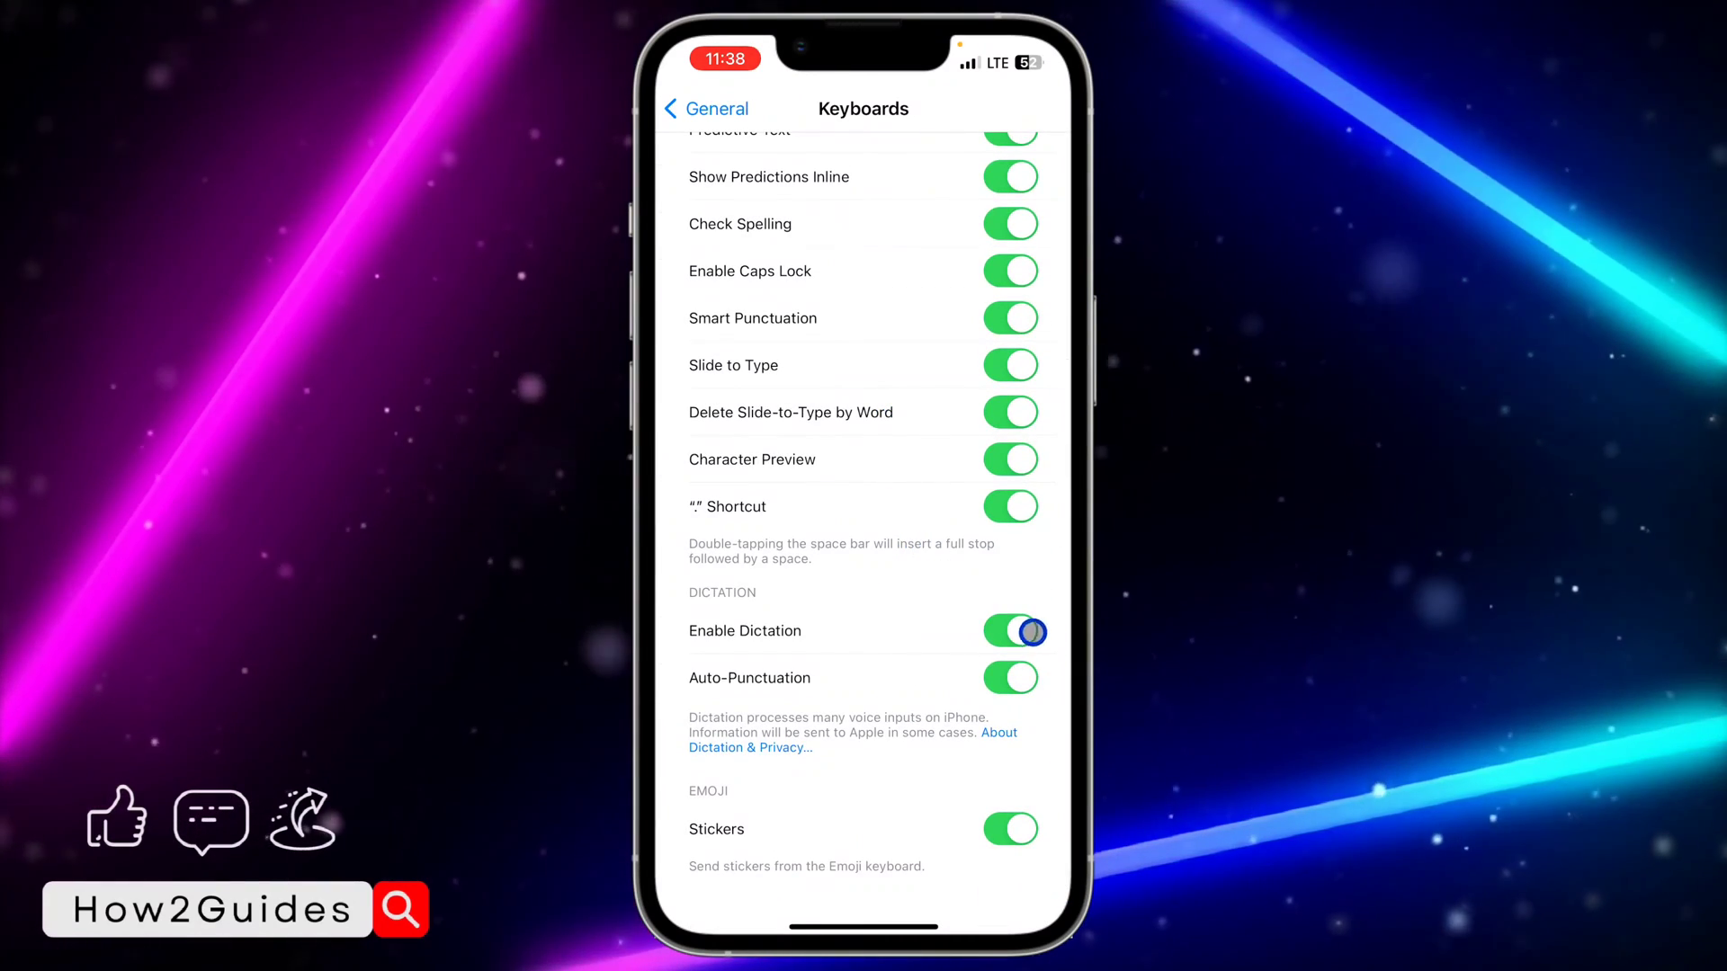
{"action": "left_click", "coordinate": [1008, 631]}
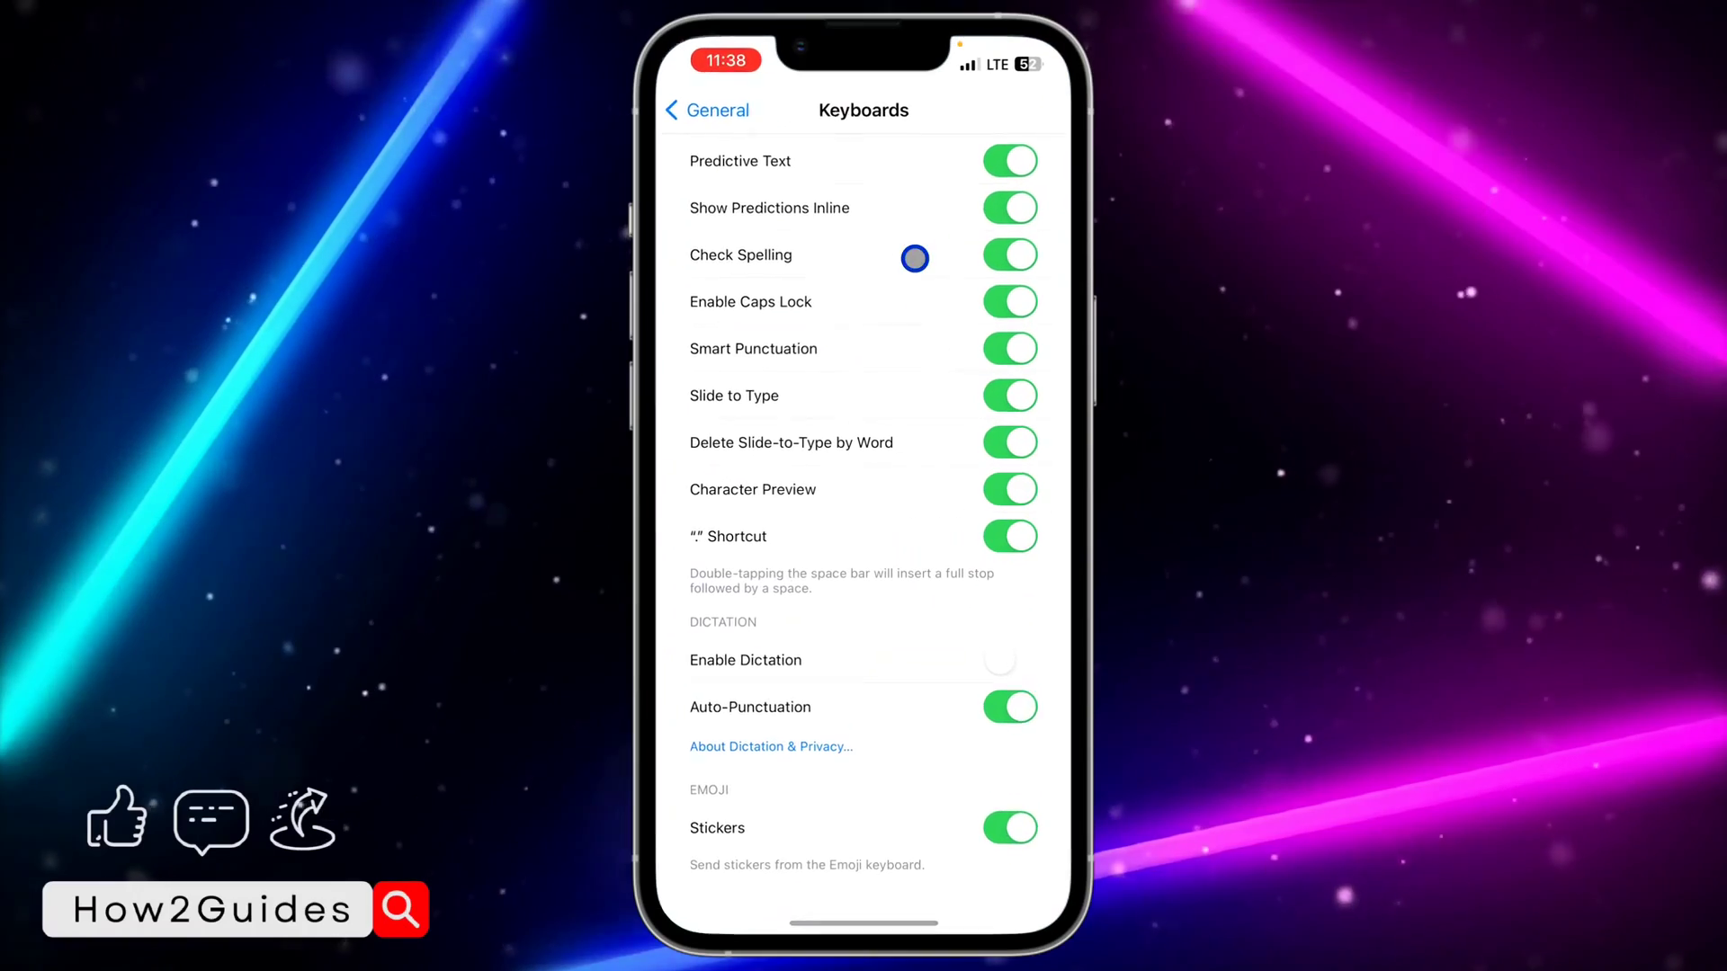
{"action": "left_click", "coordinate": [1007, 661]}
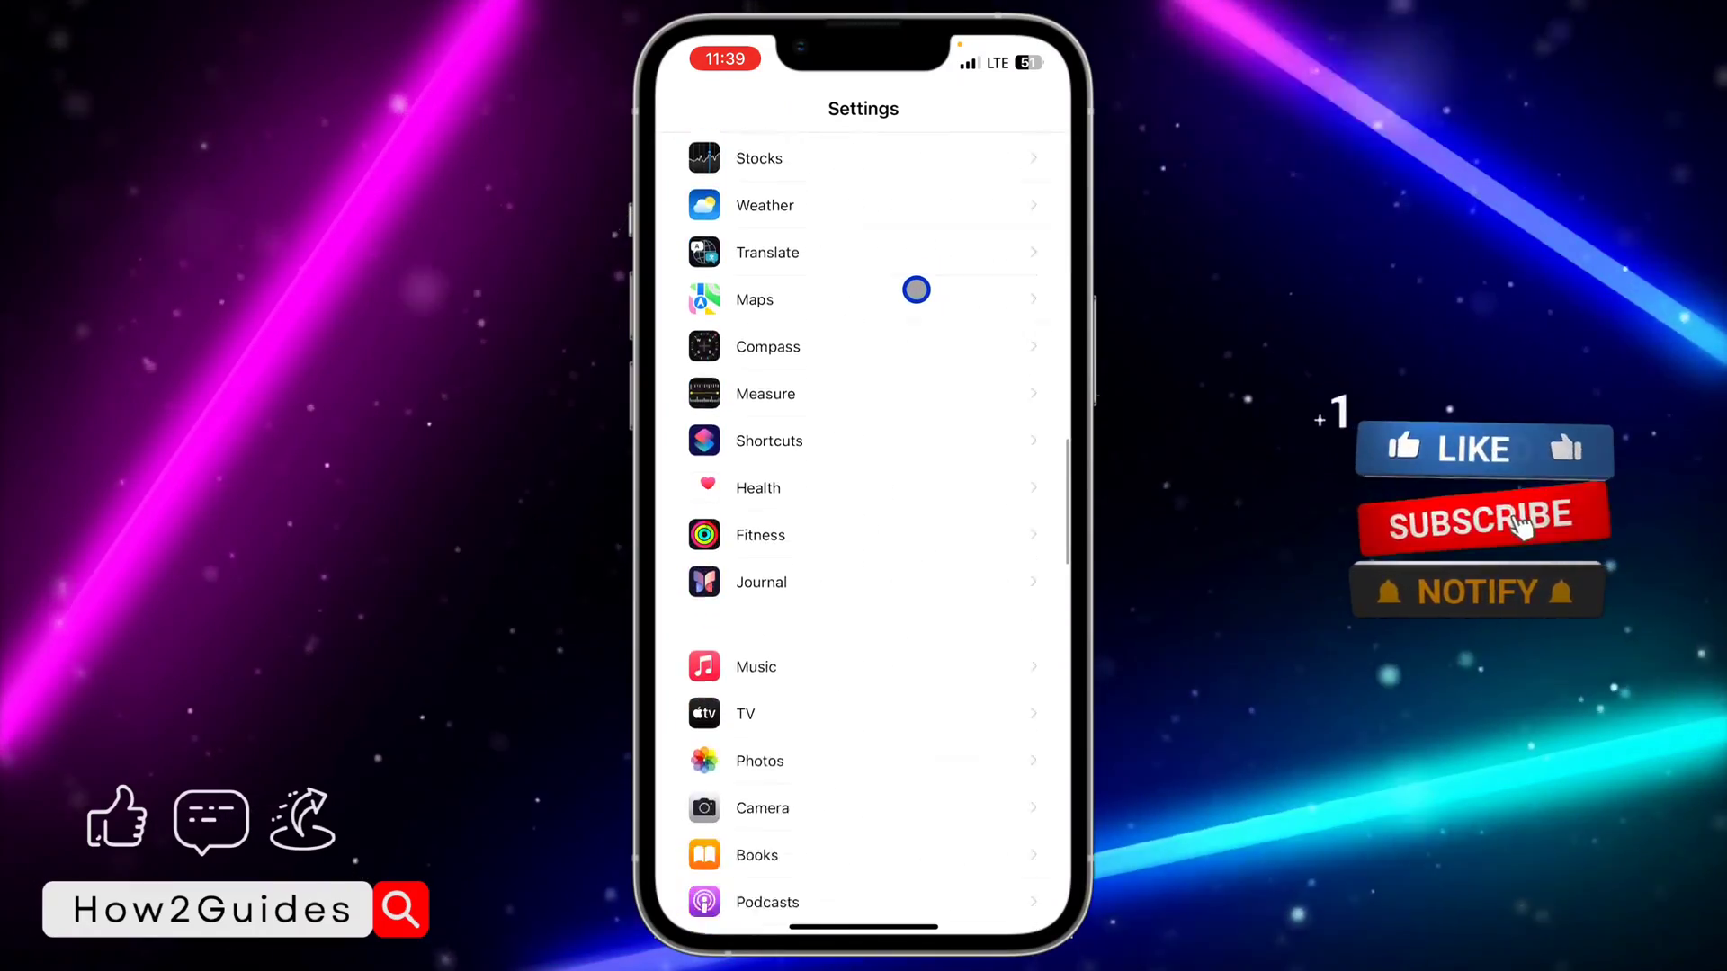
Find WhatsApp in the Settings list and confirm its Microphone access is on.
{"action": "scroll", "scroll_direction": "down", "scroll_amount": 3}
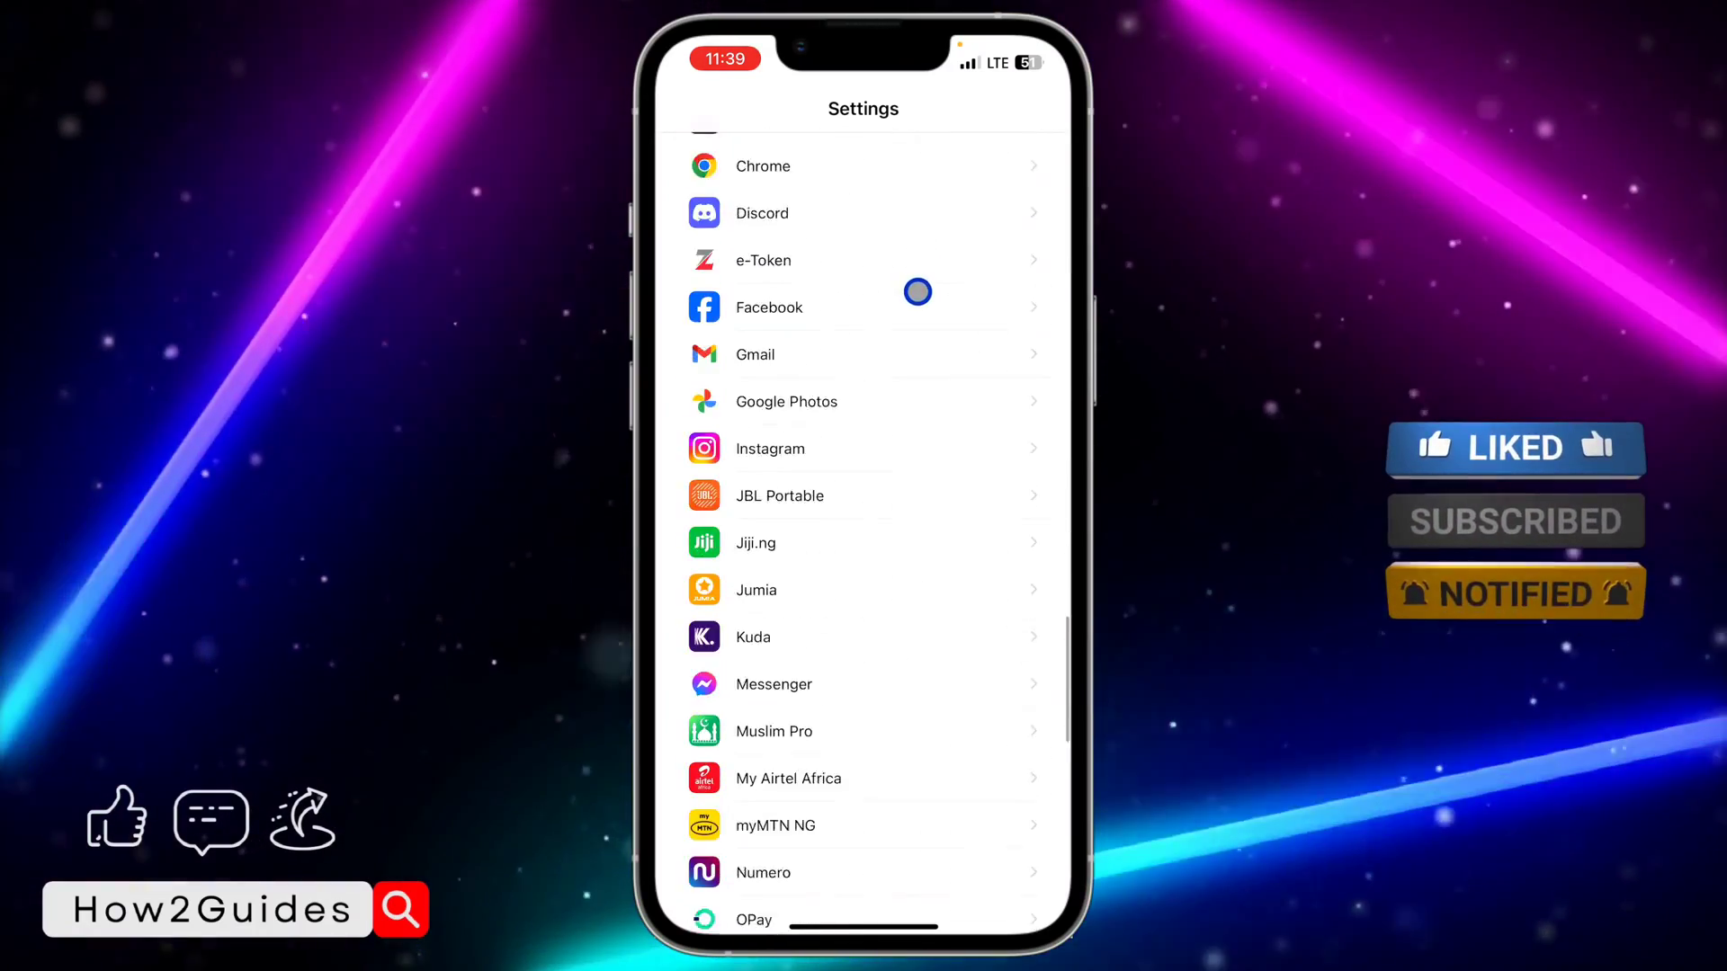
{"action": "scroll", "scroll_direction": "down", "scroll_amount": 3}
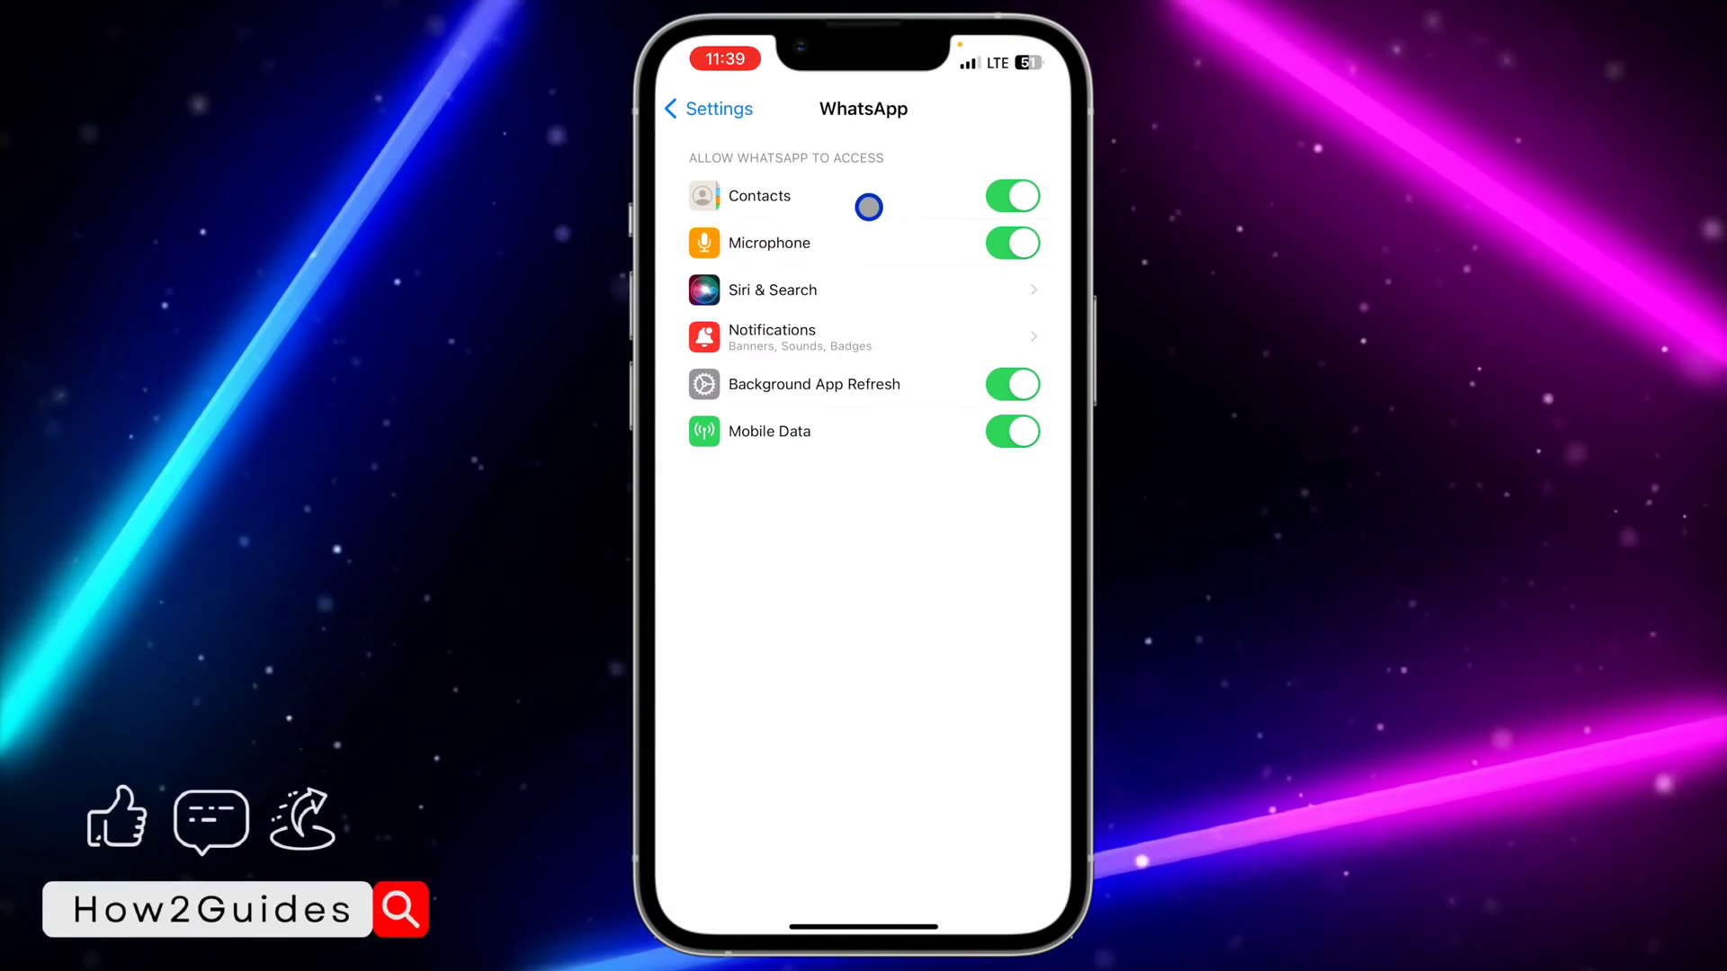
{"action": "mouse_move", "coordinate": [948, 232]}
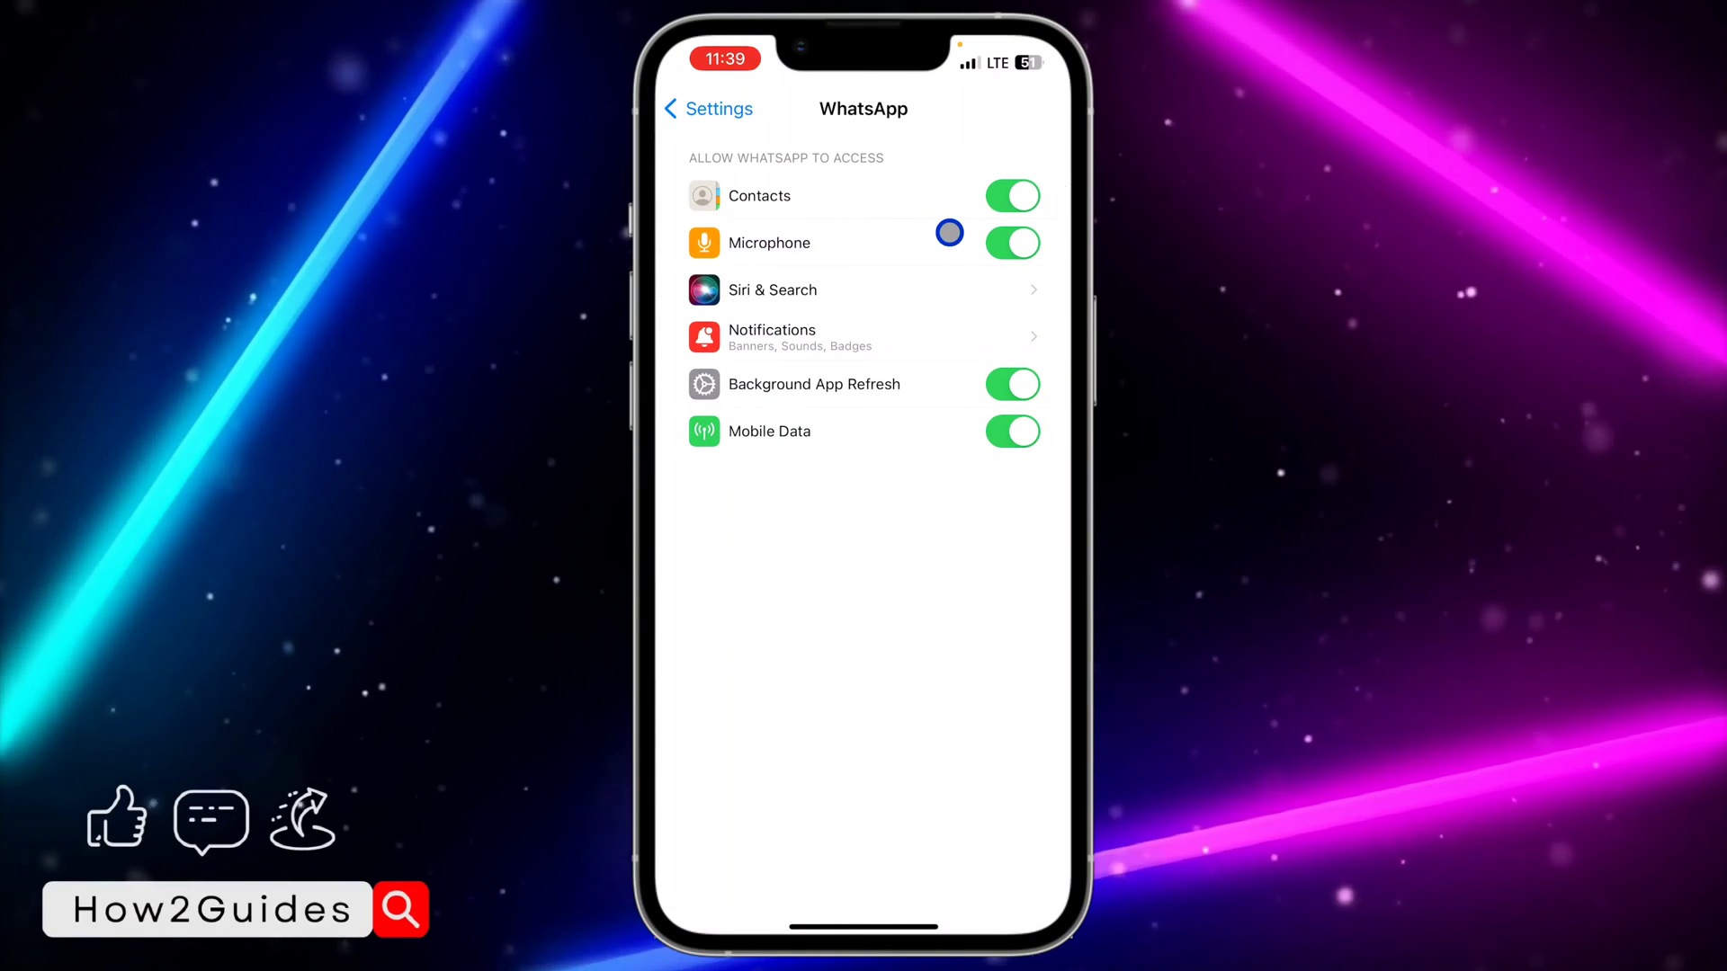
{"action": "left_click", "coordinate": [707, 108]}
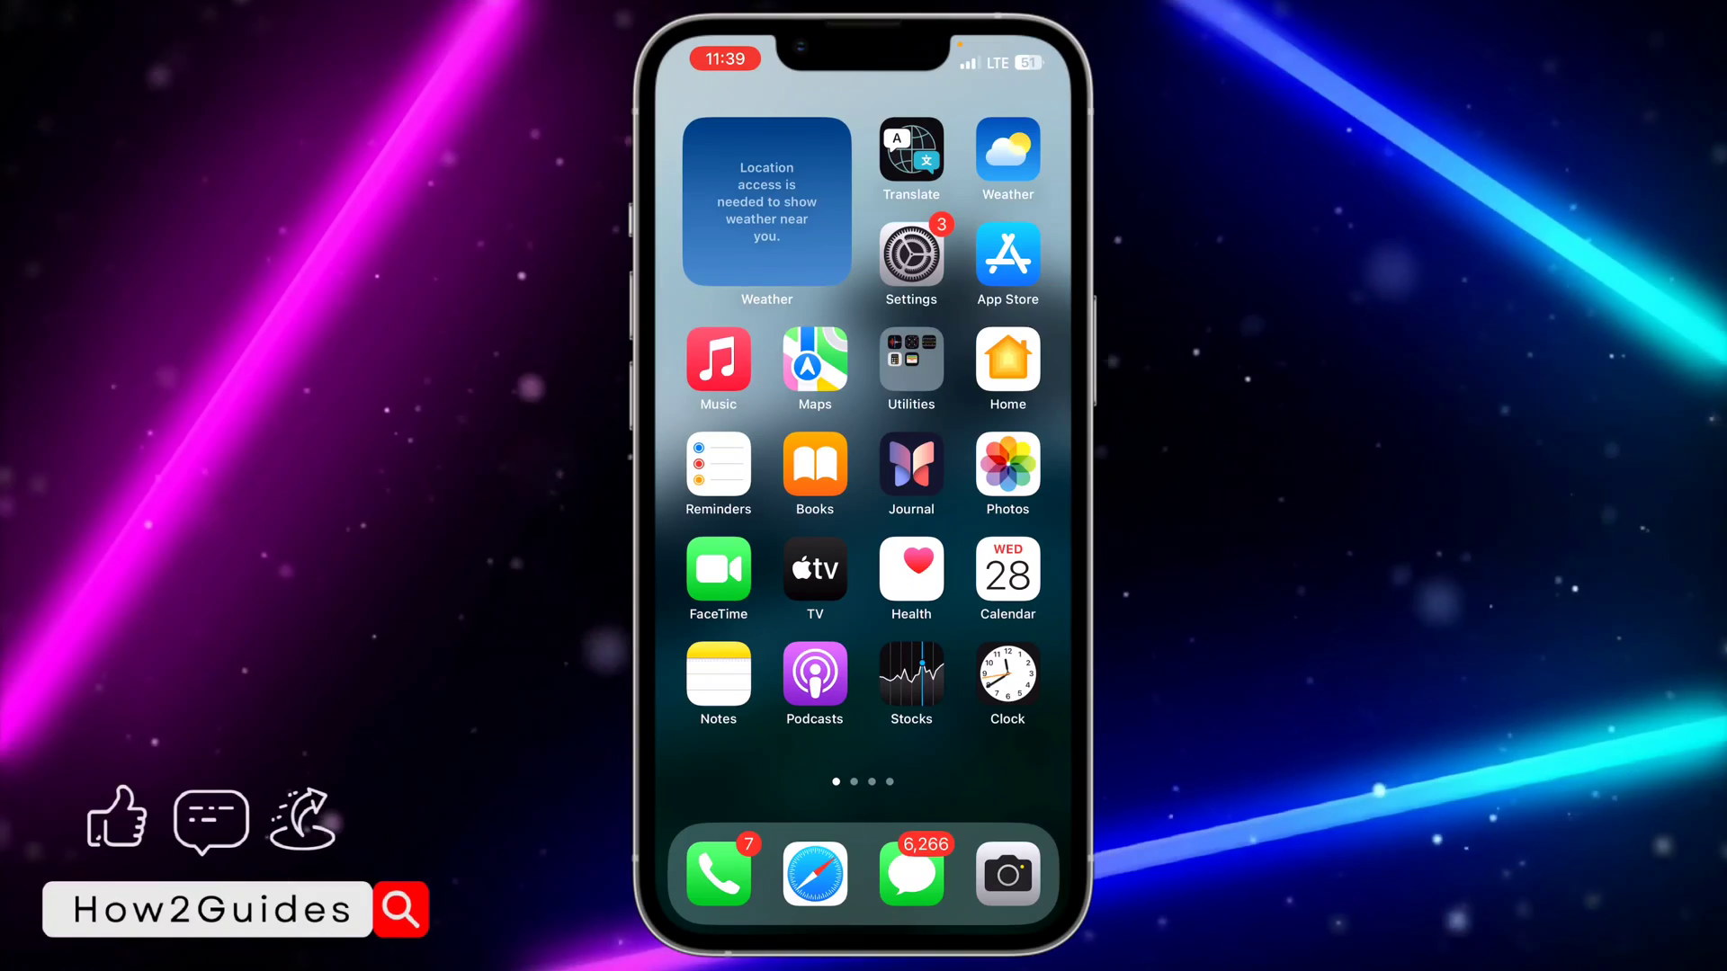
Launch Settings from the home screen and scroll its main list.
{"action": "left_click", "coordinate": [909, 250]}
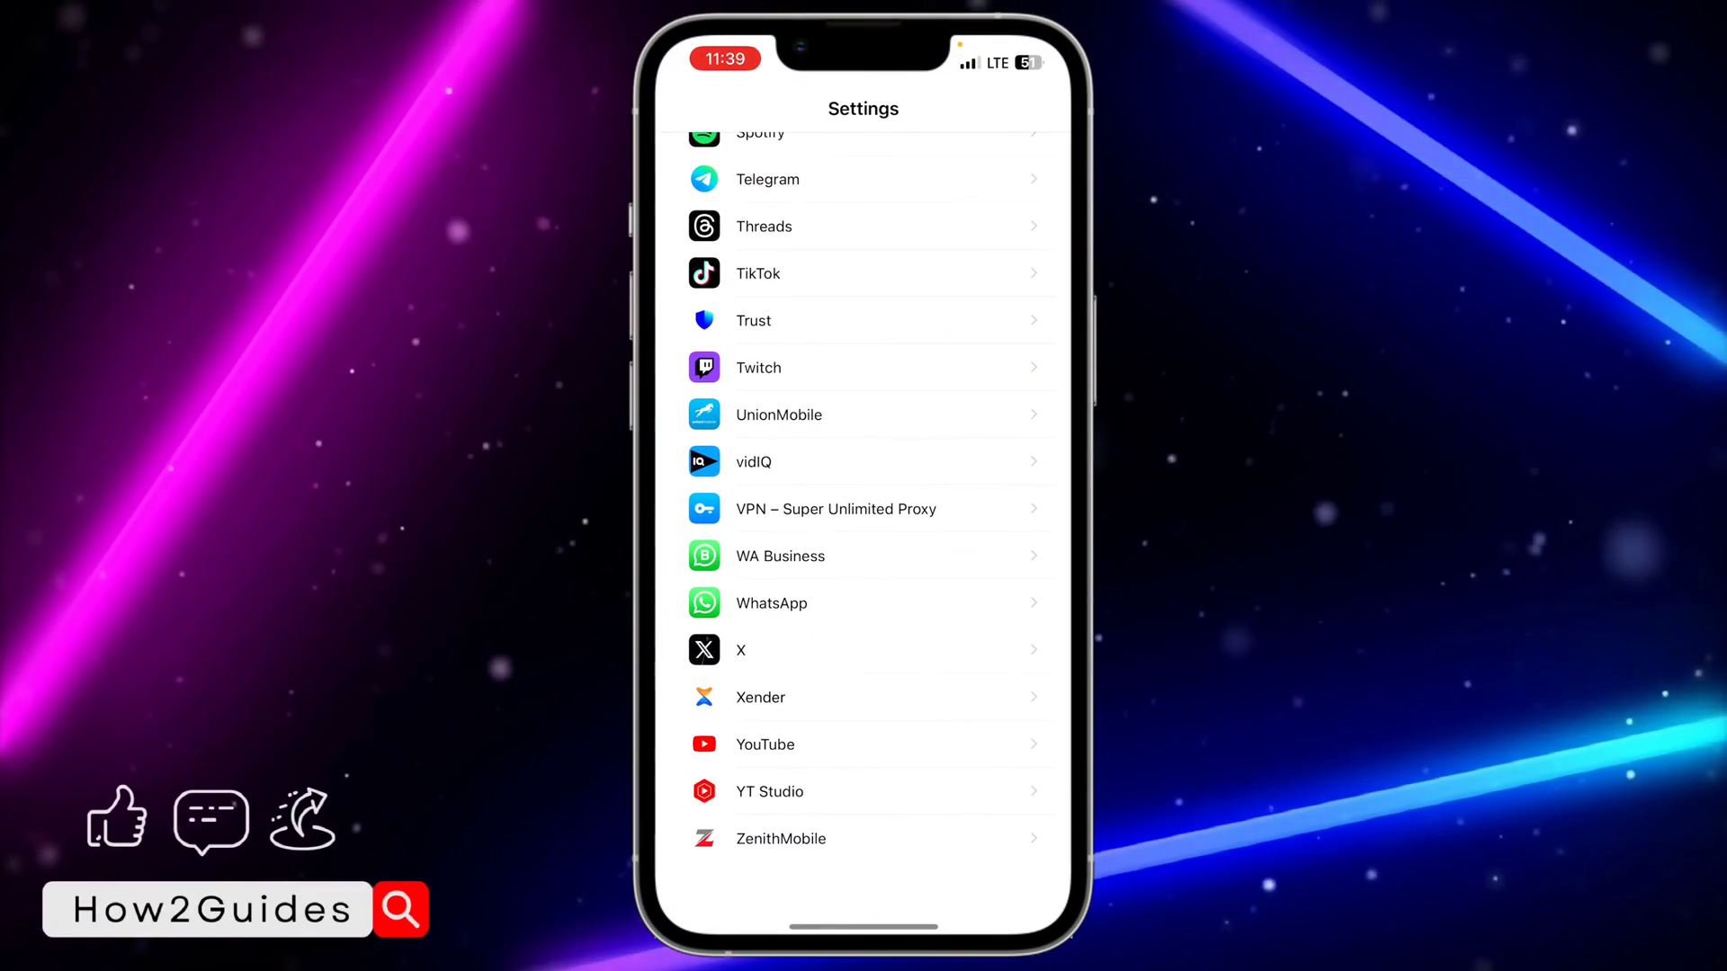
{"action": "scroll", "scroll_direction": "down", "scroll_amount": 3}
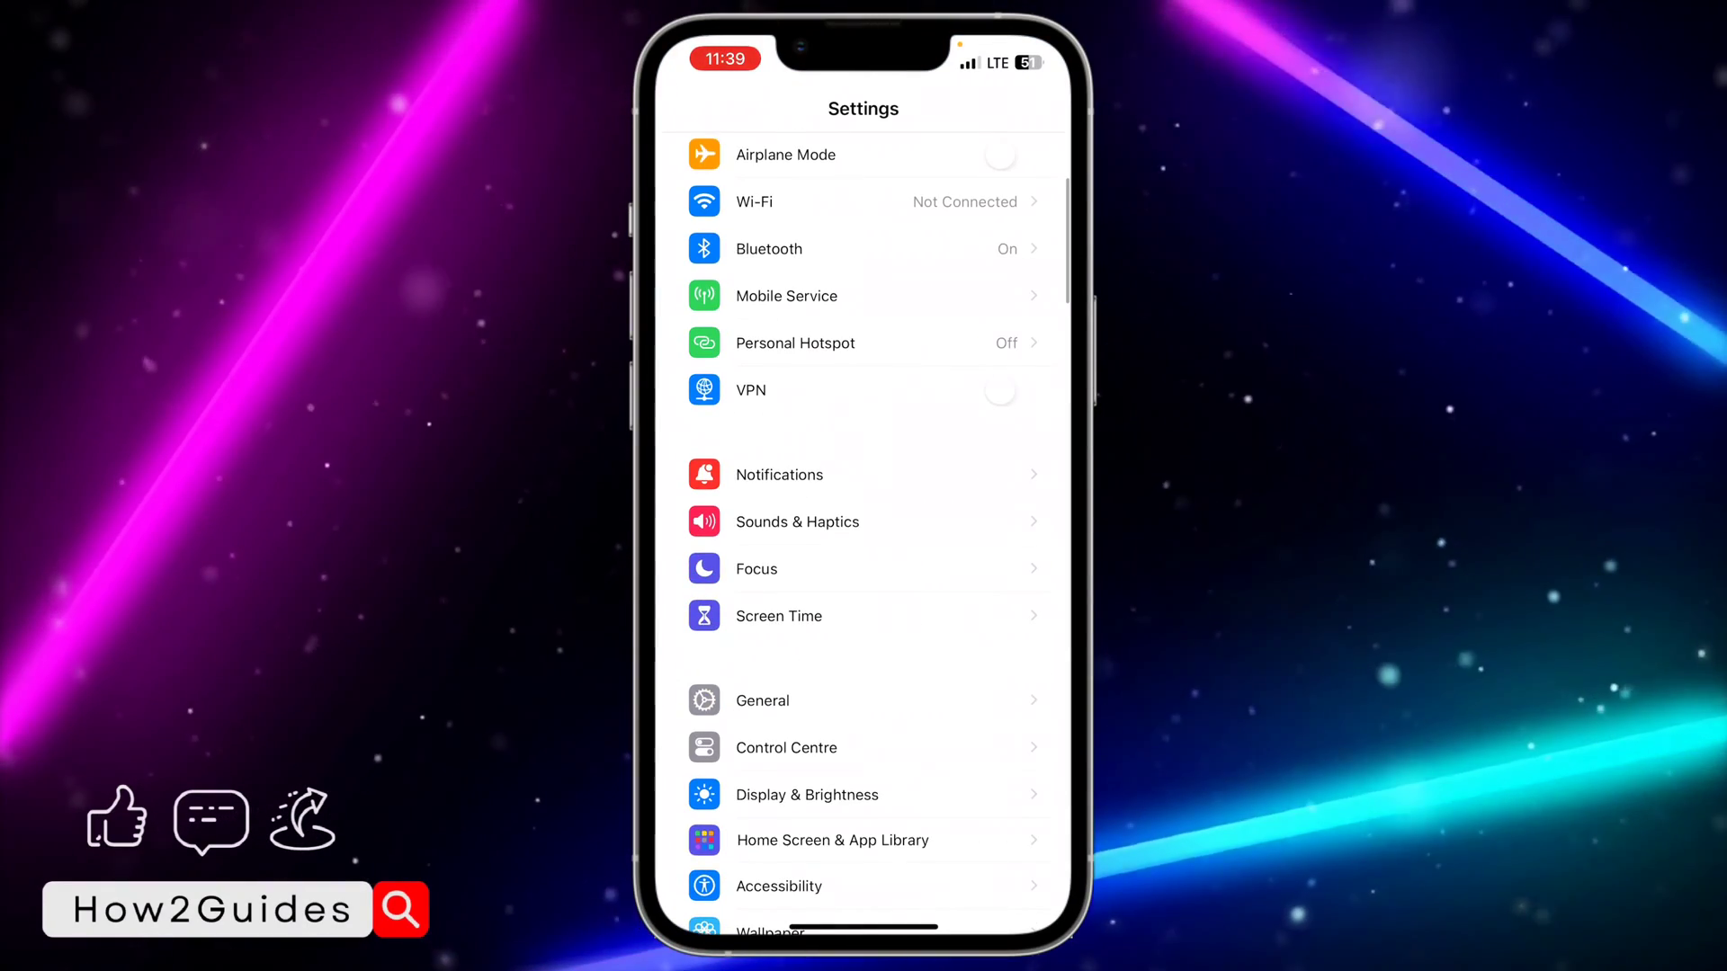